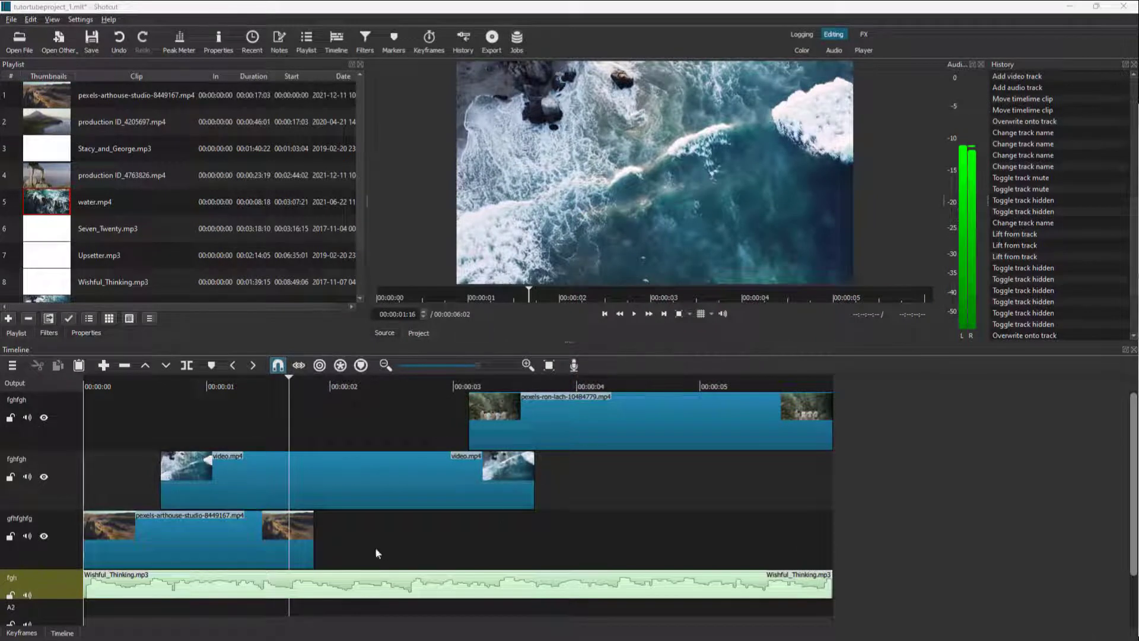
pyautogui.moveTo(399, 397)
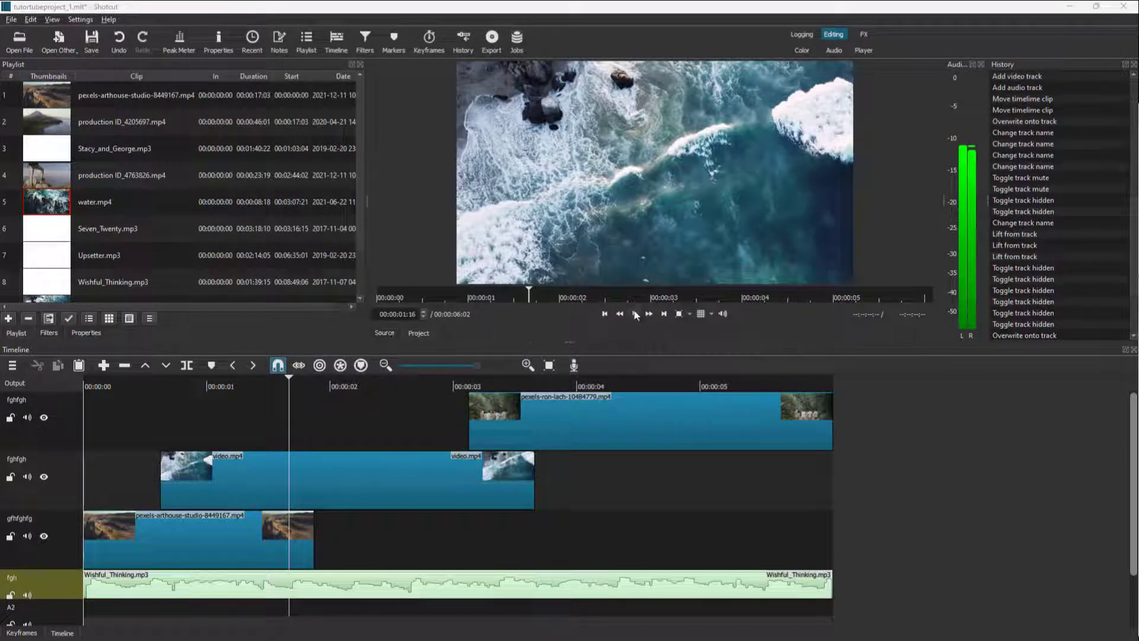
# Play the three-clip project and pause it at 00:00:02:23
pyautogui.click(634, 313)
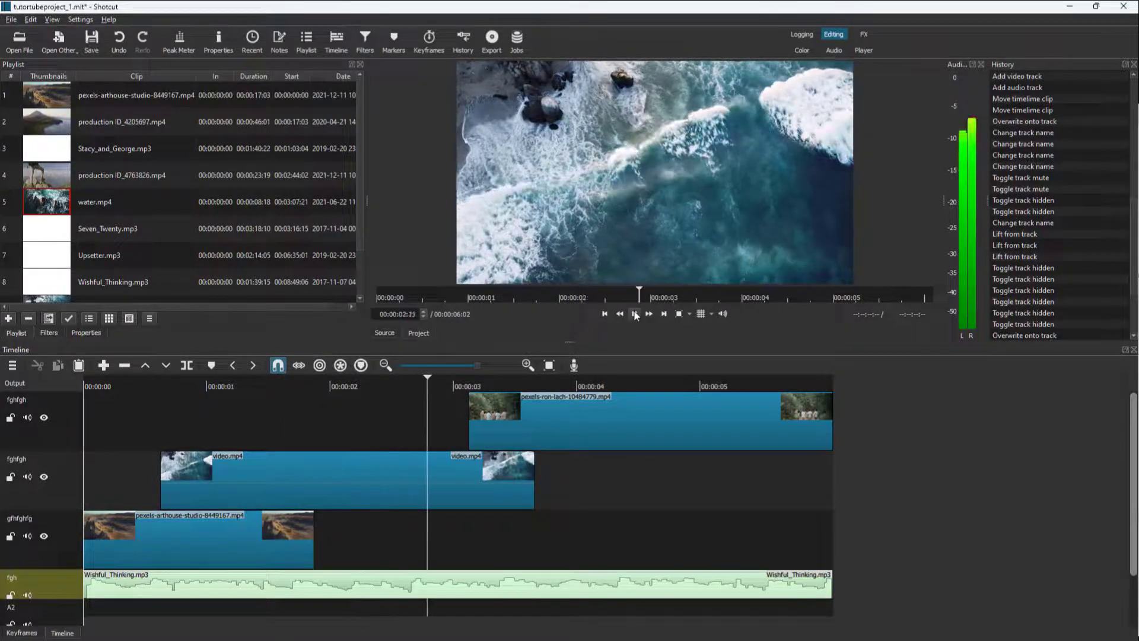
pyautogui.click(634, 314)
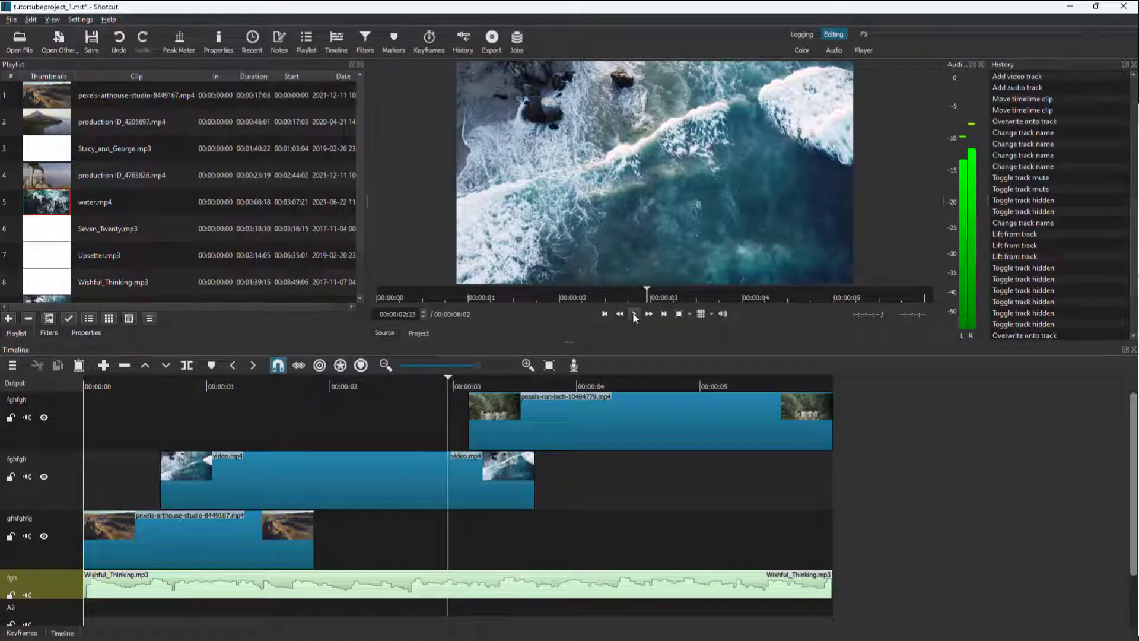
pyautogui.moveTo(633, 313)
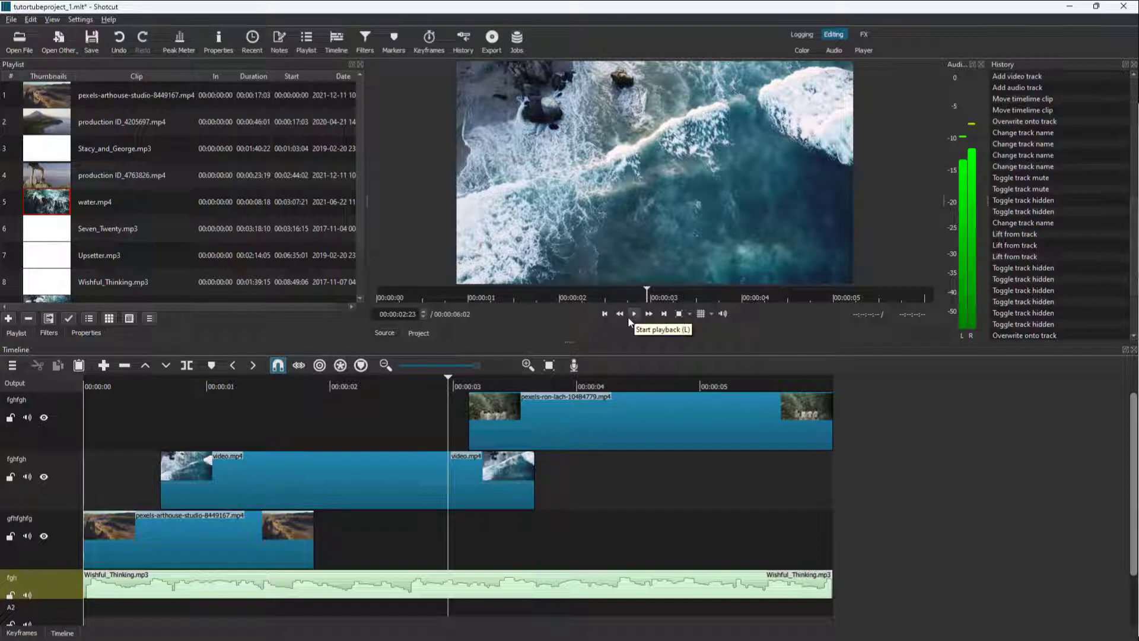
pyautogui.moveTo(967, 132)
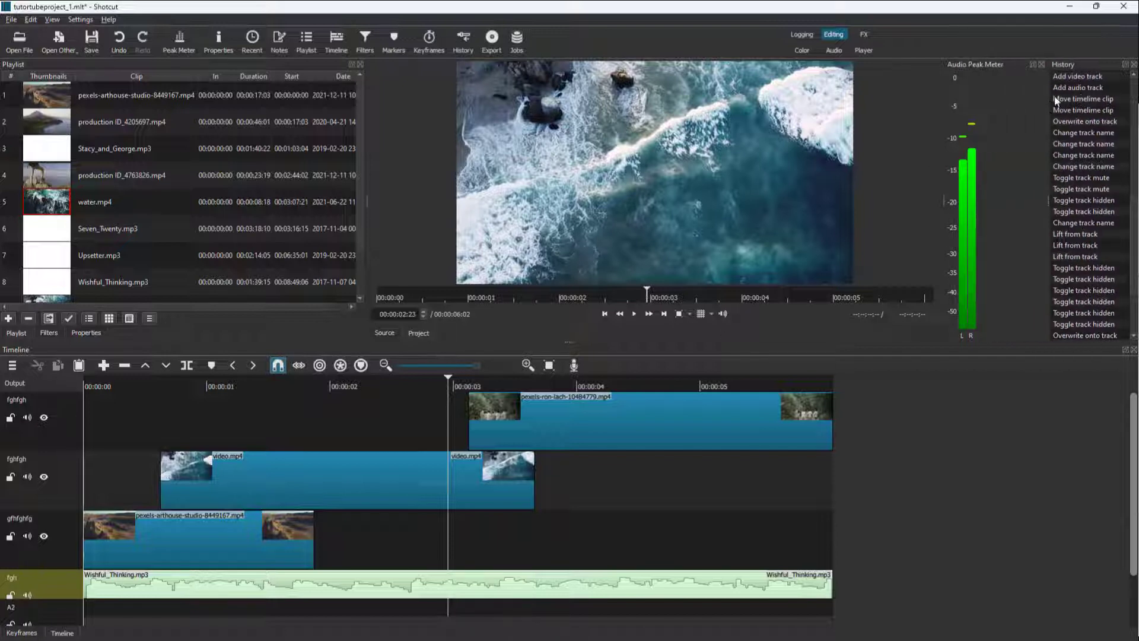
pyautogui.moveTo(945, 93)
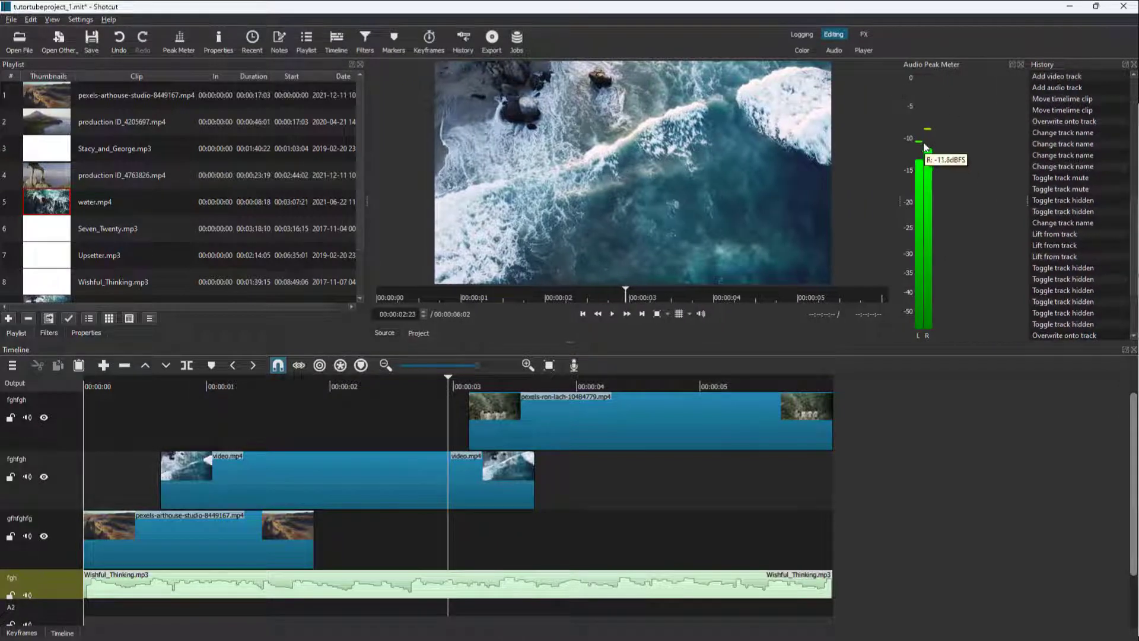
# Resume playback to about four seconds watching the L/R levels, then set the playhead to 00:00:01:14
pyautogui.click(547, 376)
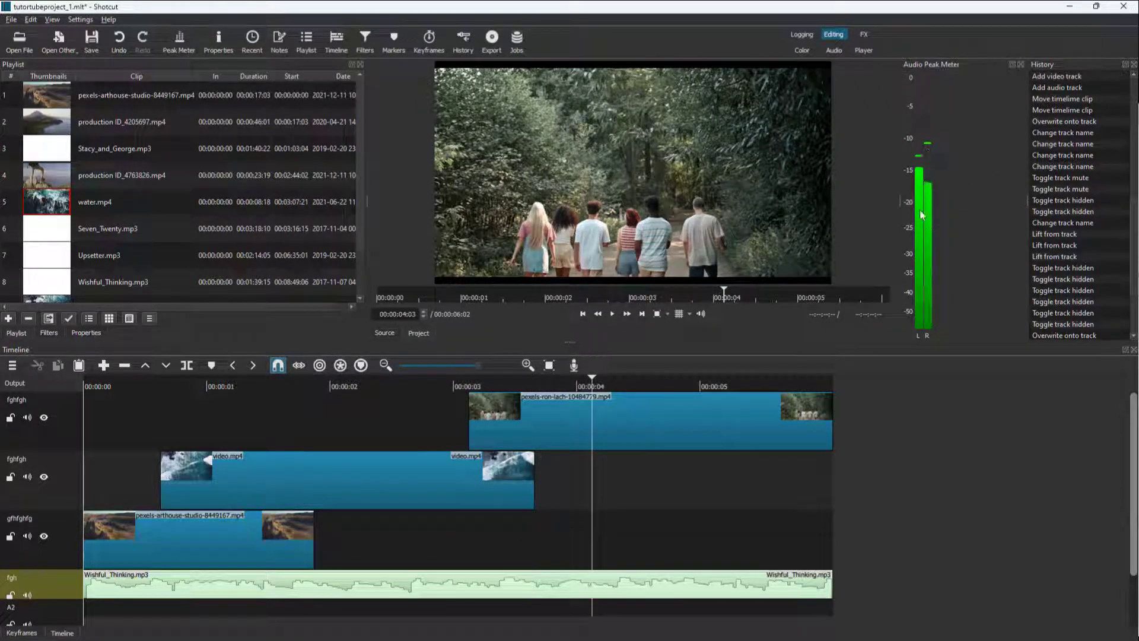
pyautogui.moveTo(926, 178)
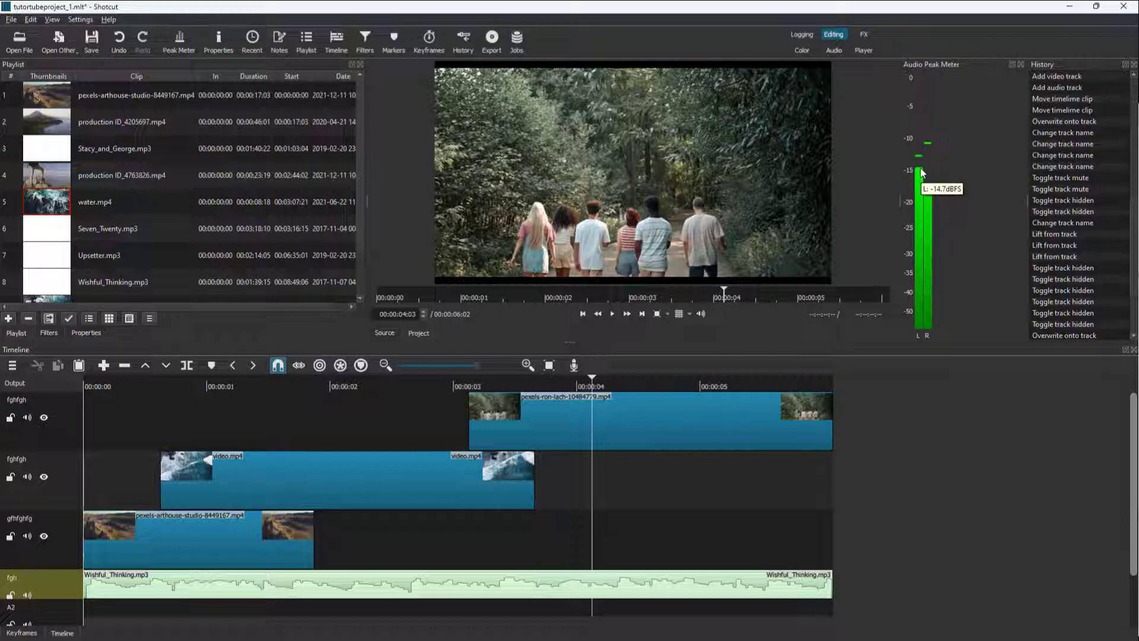
pyautogui.moveTo(921, 373)
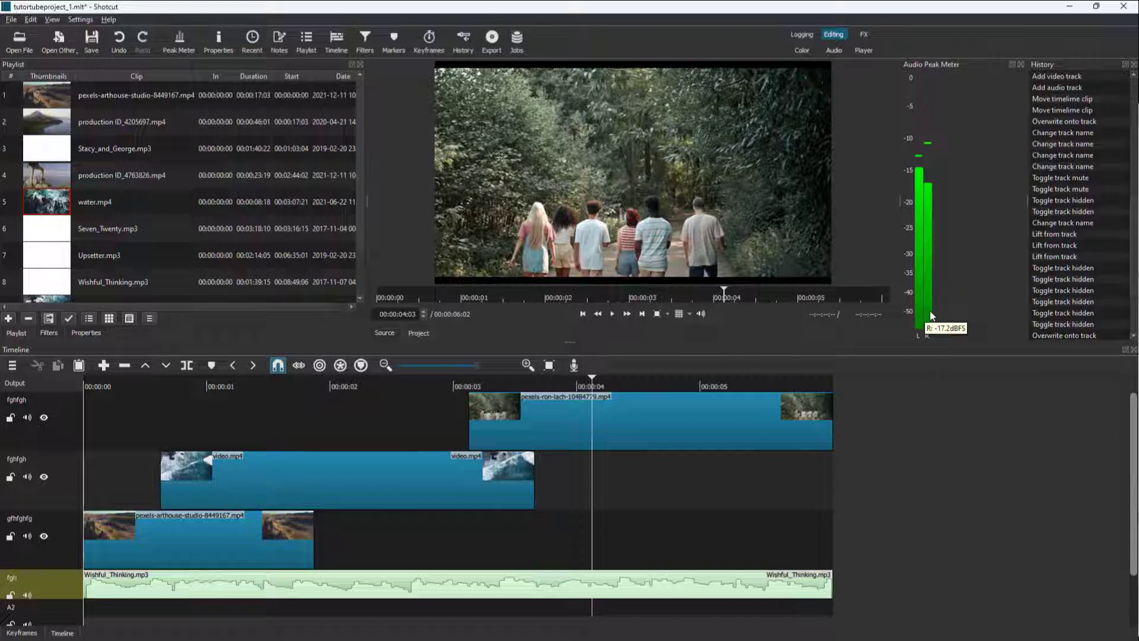
pyautogui.click(278, 386)
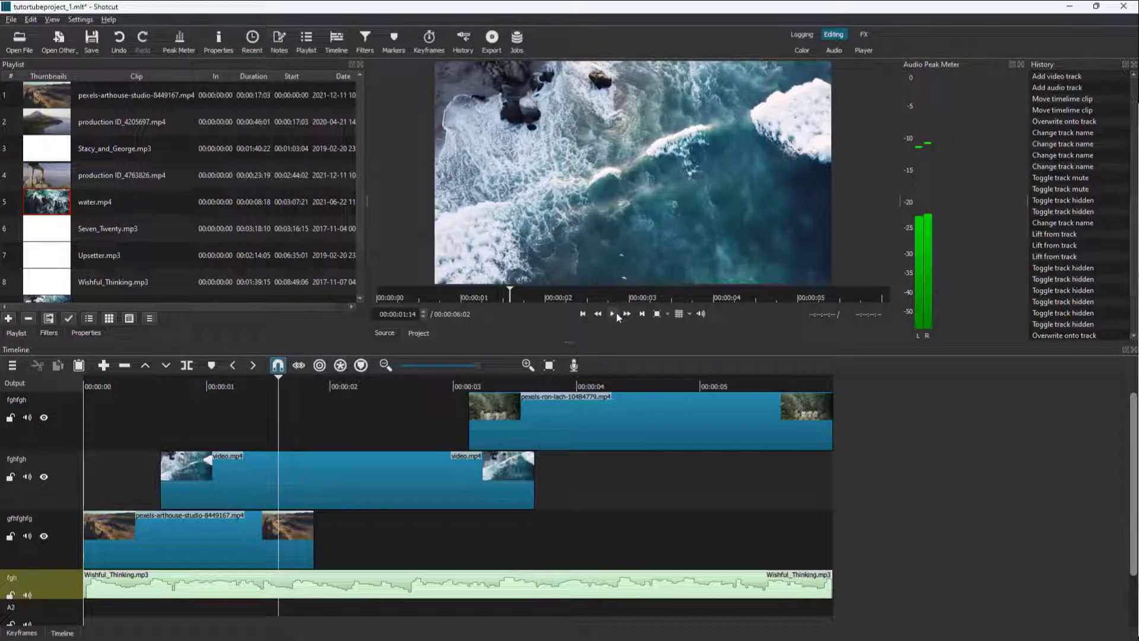
# Play and pause around 2:19 to read the dBFS peaks, then return the playhead to 00:00:00:10
pyautogui.click(611, 313)
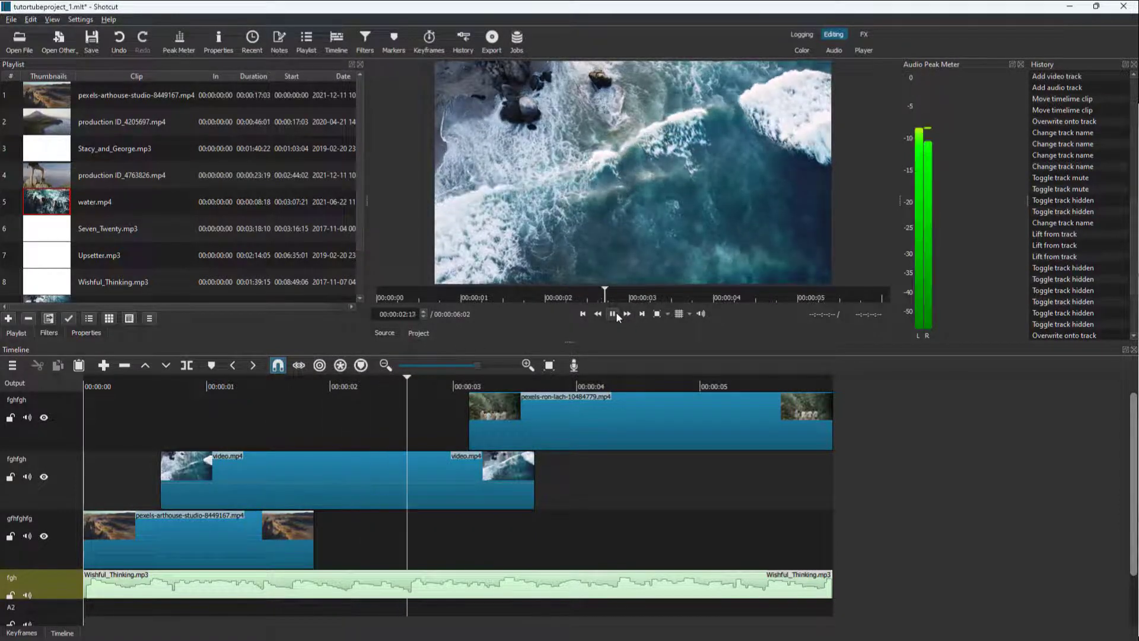
pyautogui.click(612, 313)
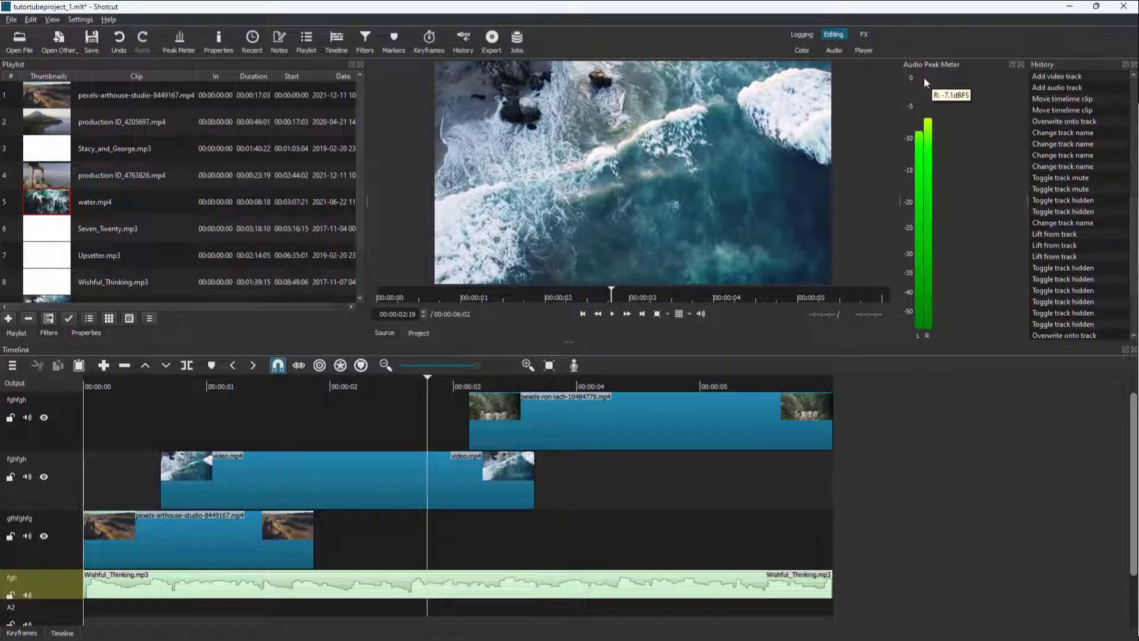
pyautogui.moveTo(863, 237)
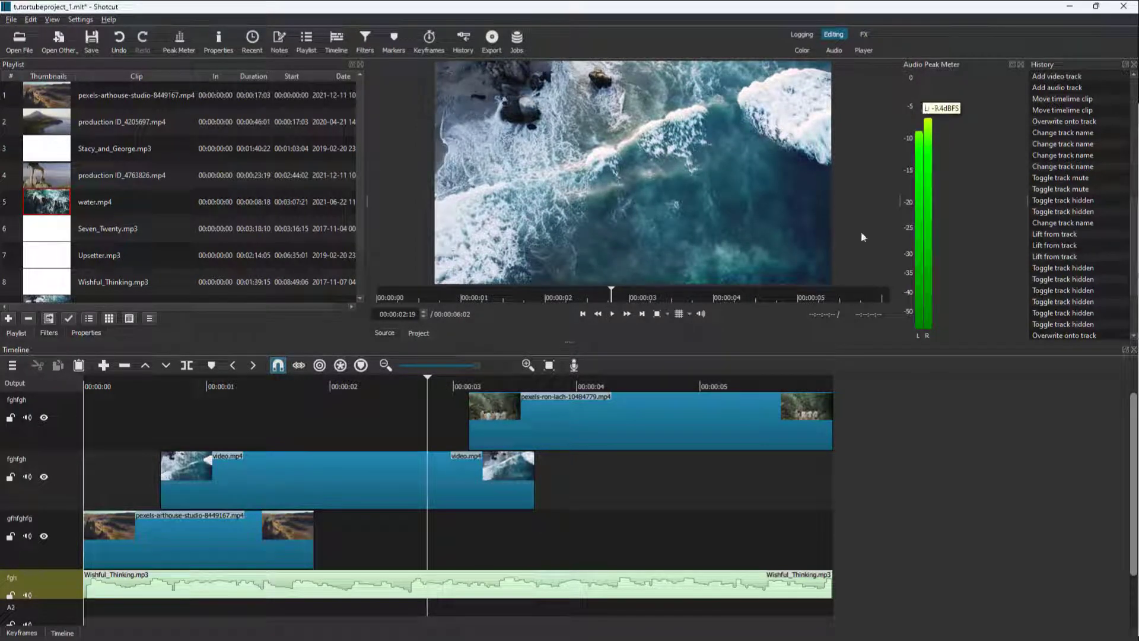
pyautogui.moveTo(705, 364)
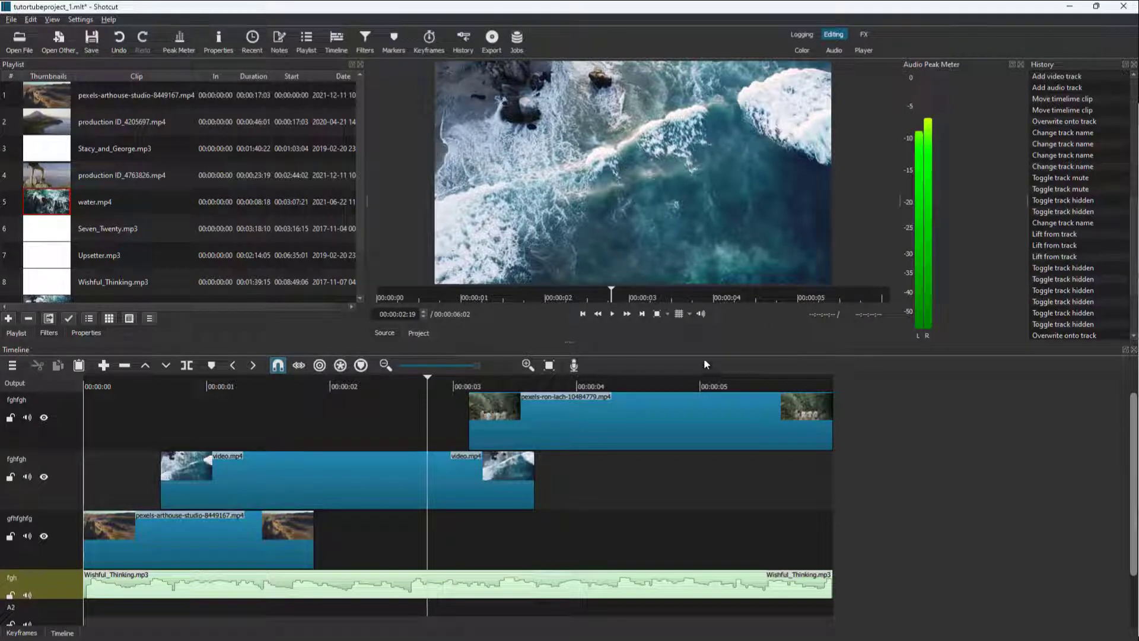
pyautogui.moveTo(481, 391)
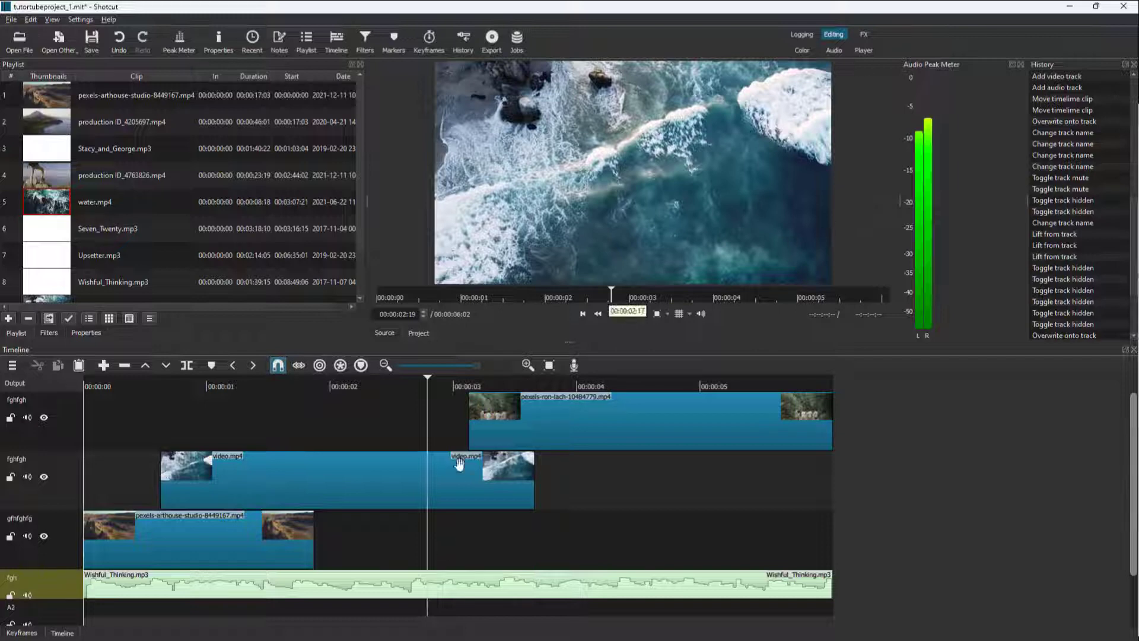
pyautogui.click(611, 313)
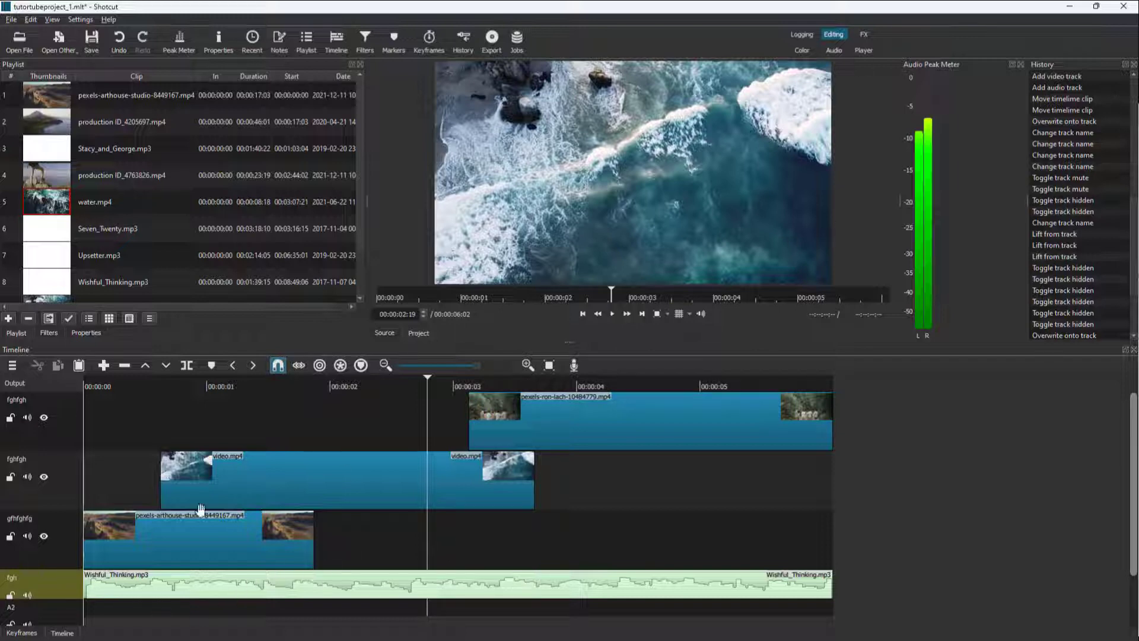
pyautogui.moveTo(928, 120)
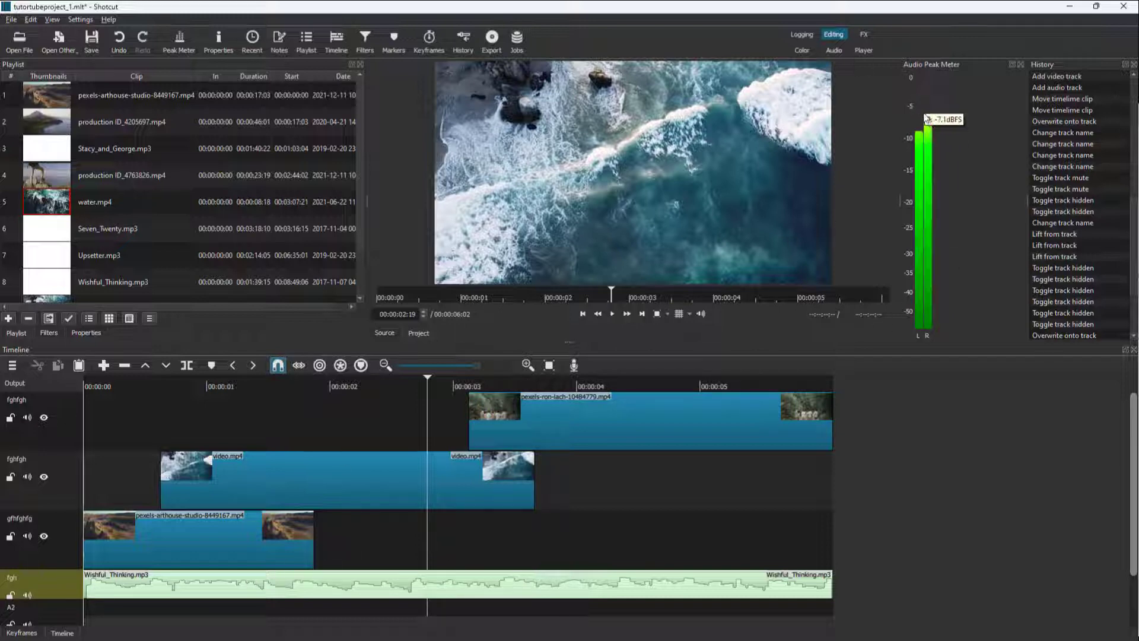
pyautogui.moveTo(939, 190)
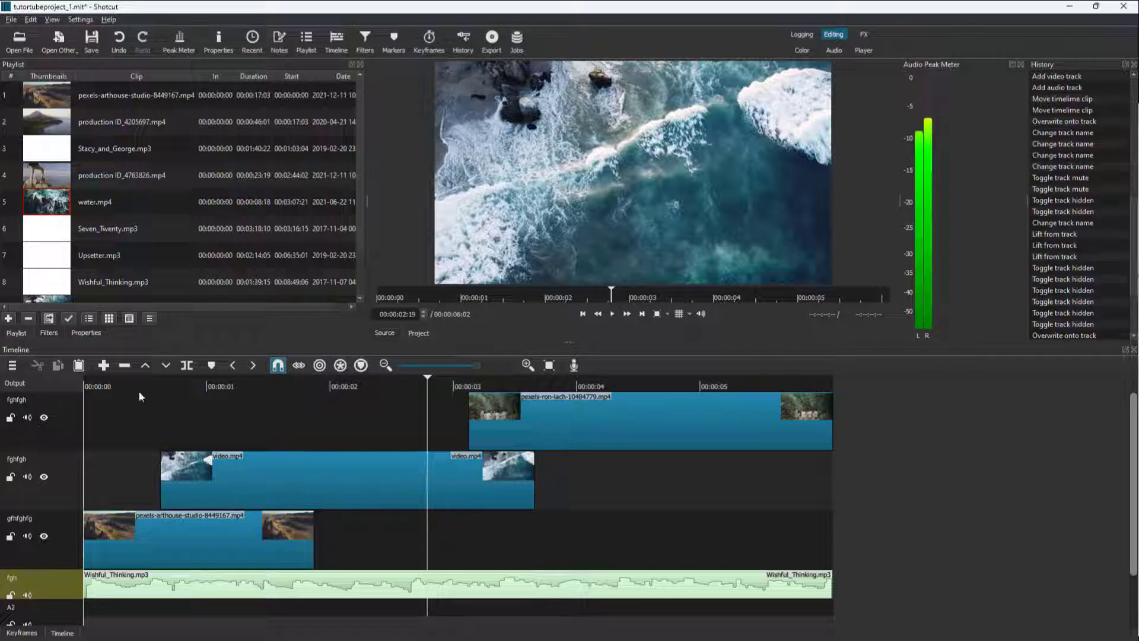
pyautogui.click(134, 386)
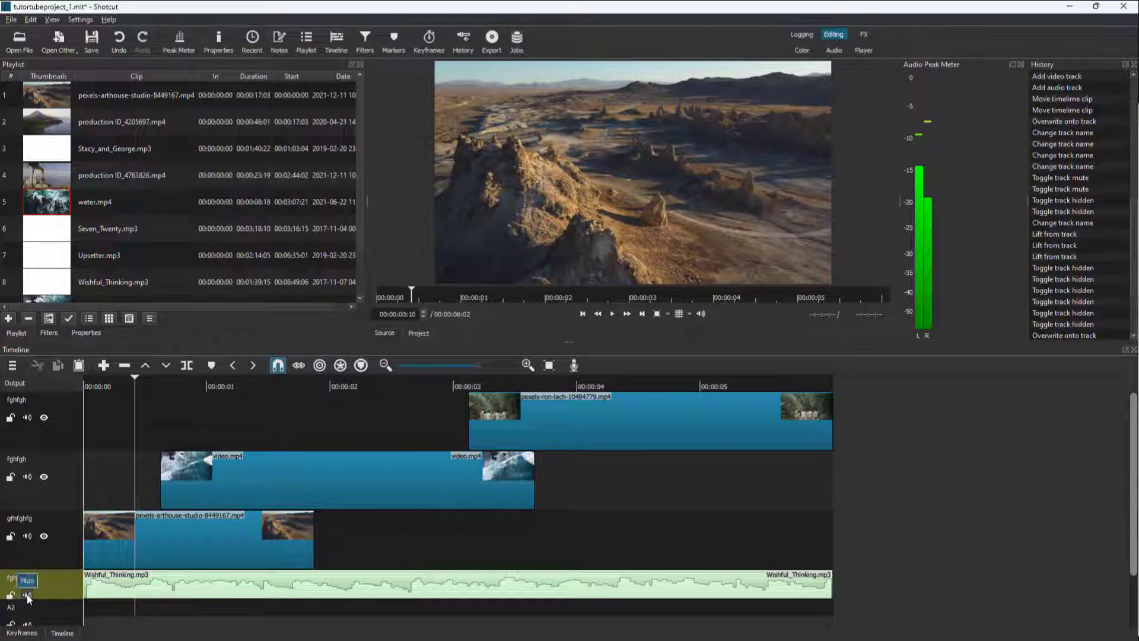
# Mute the Wishful_Thinking.mp3 track, play to 00:00:02:18 with a silent meter, then reposition the playhead
pyautogui.click(28, 597)
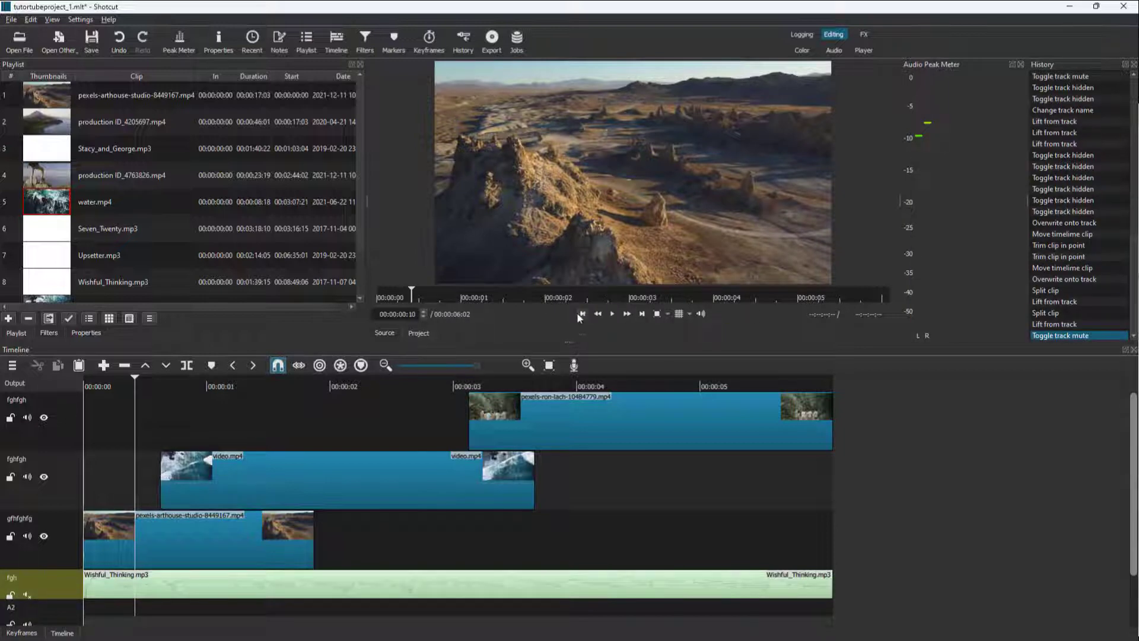
pyautogui.moveTo(609, 322)
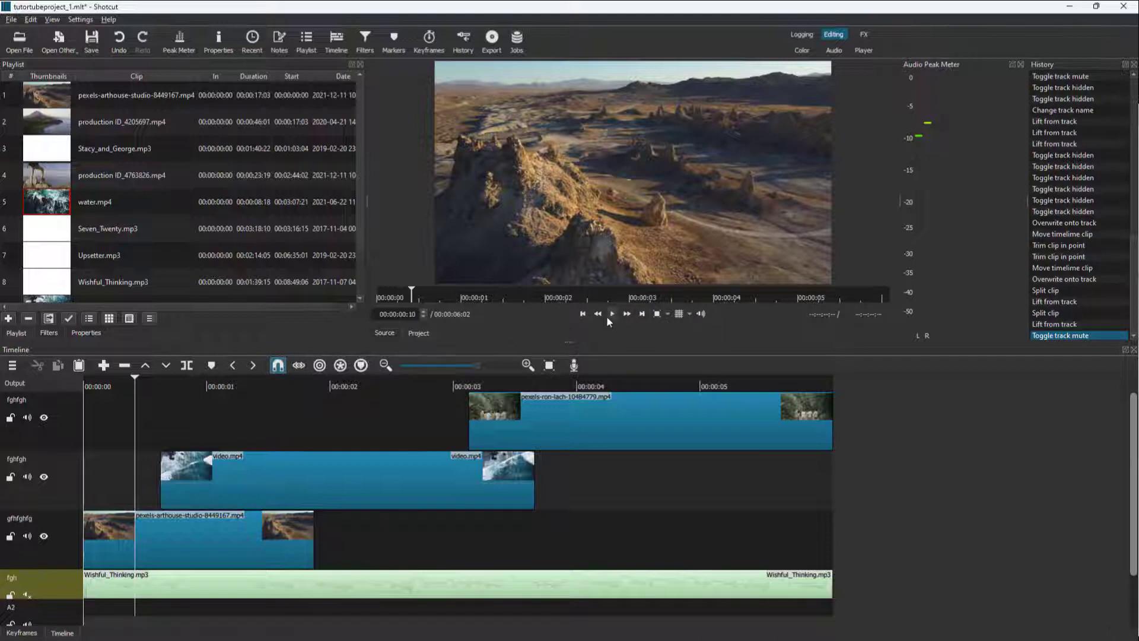
pyautogui.click(612, 313)
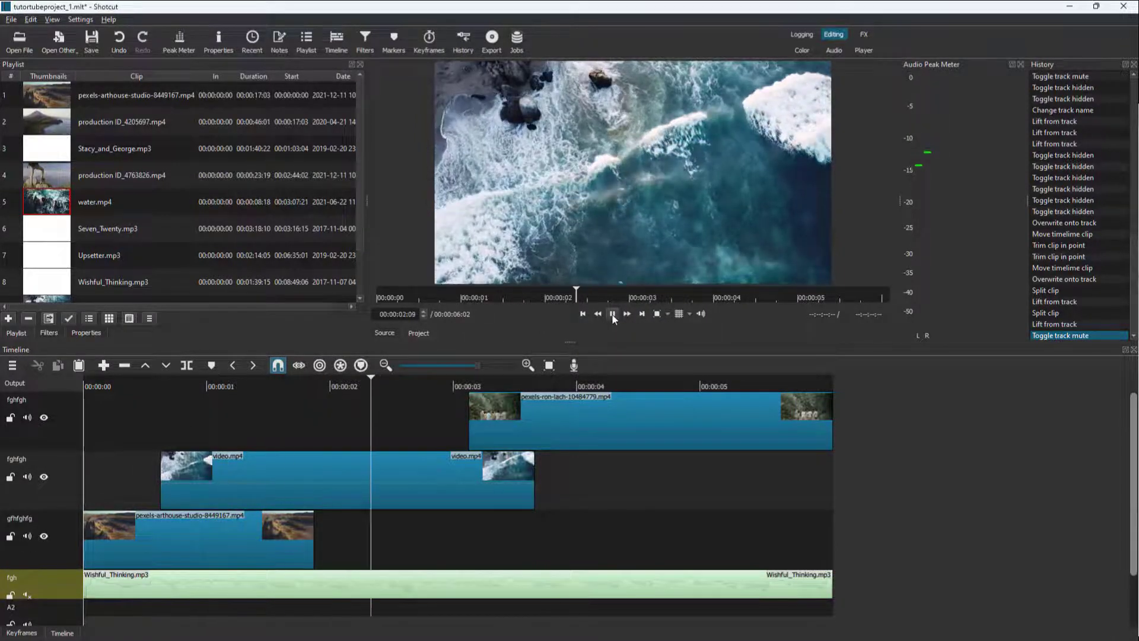
pyautogui.click(612, 313)
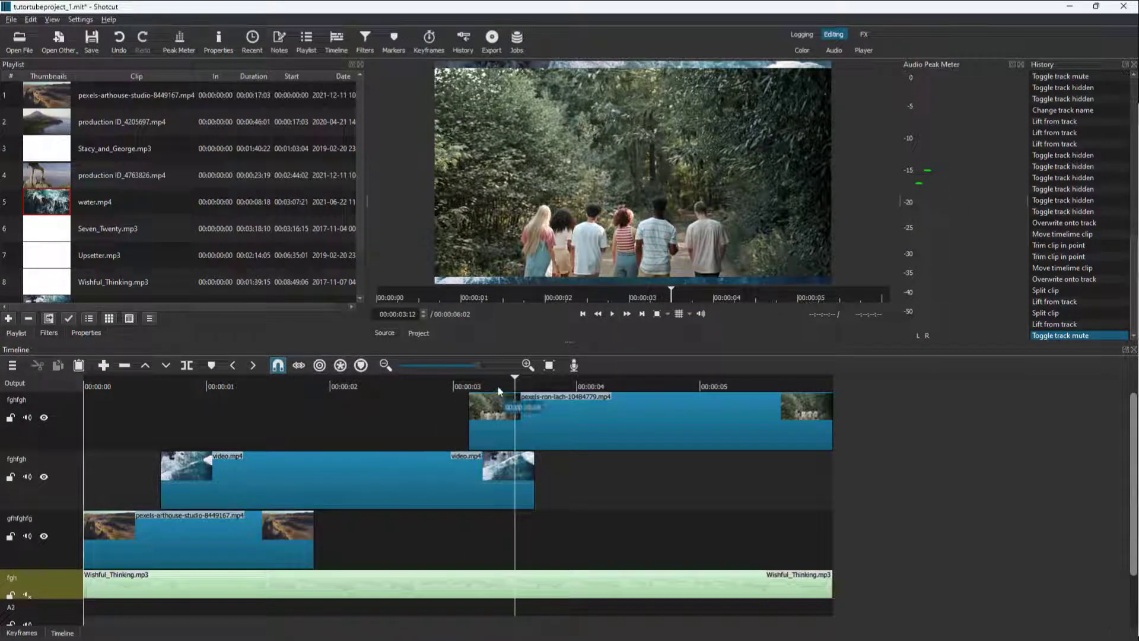
pyautogui.click(423, 385)
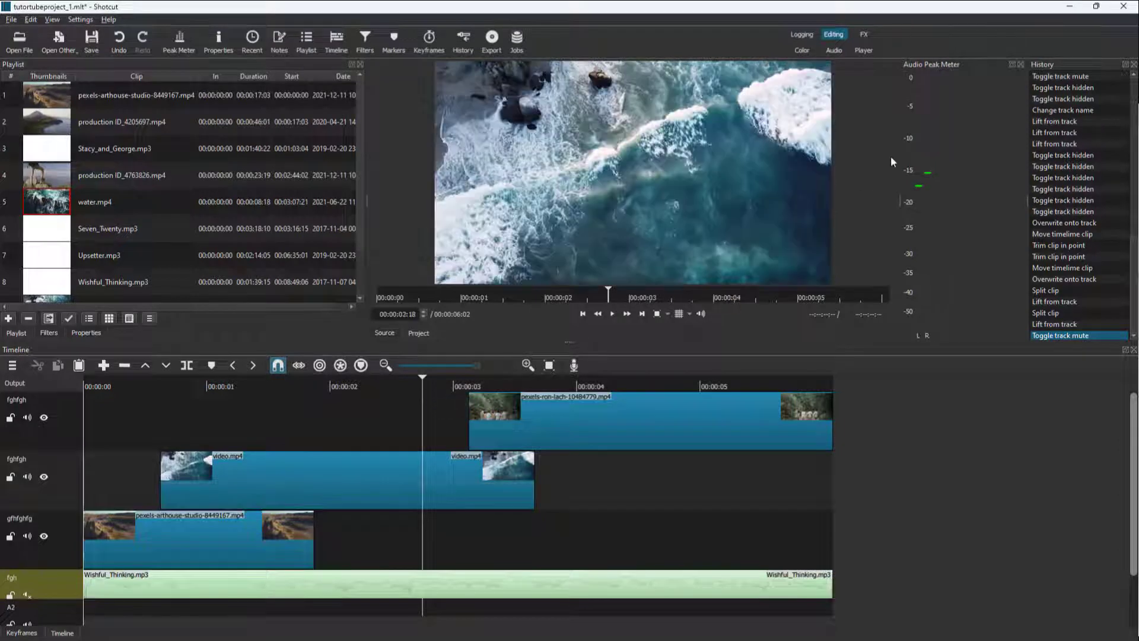
pyautogui.moveTo(942, 235)
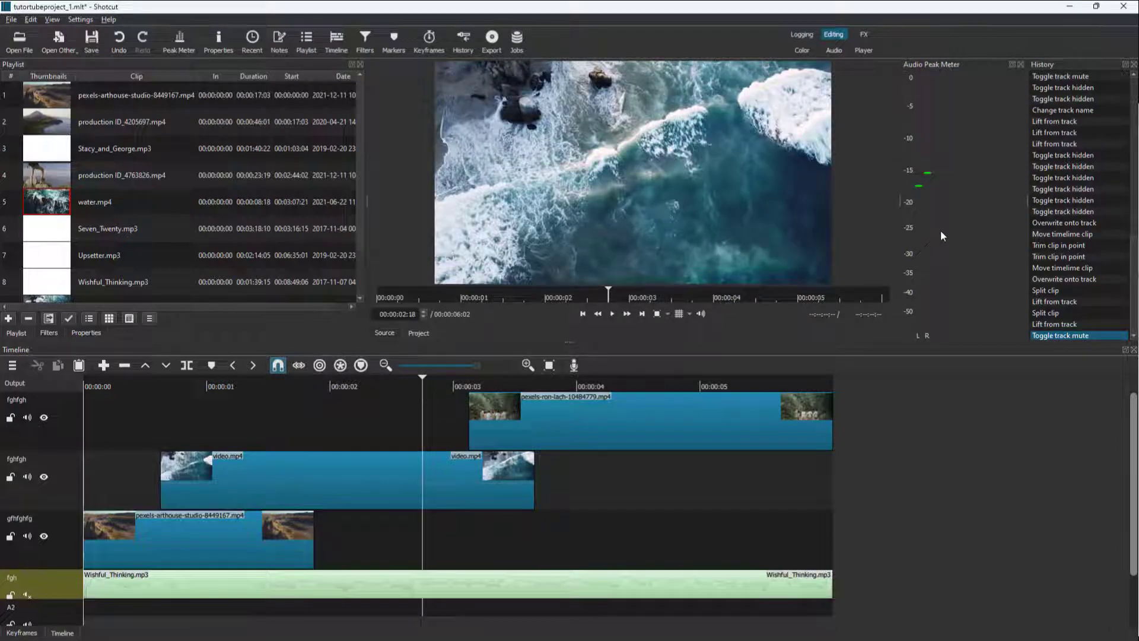